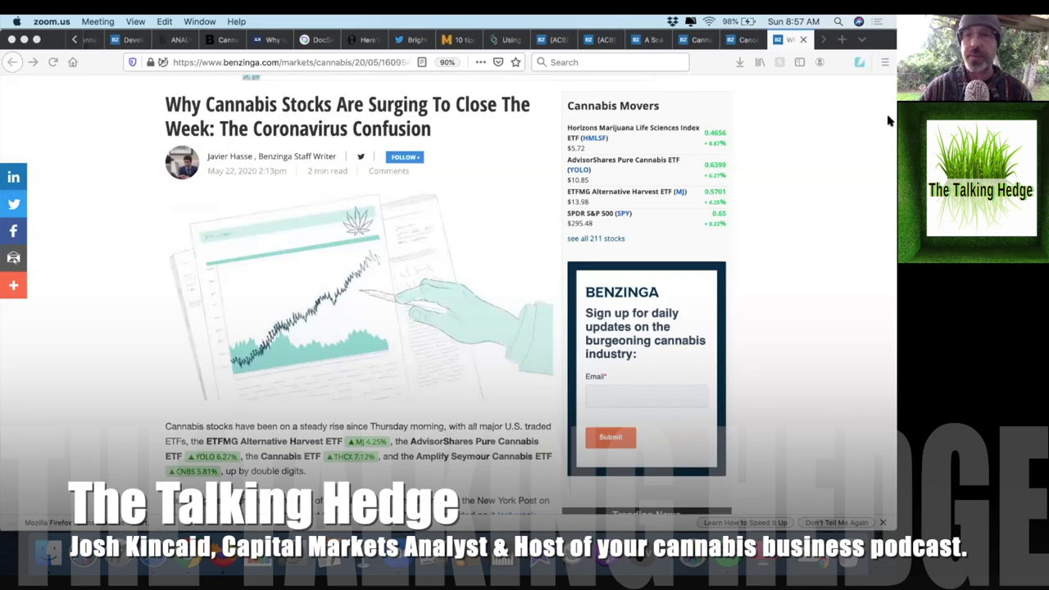
Step: Switch to the May 22, 2020 gainers and losers article and scroll to the gainers list from MariMed to GrowGeneration
click(680, 39)
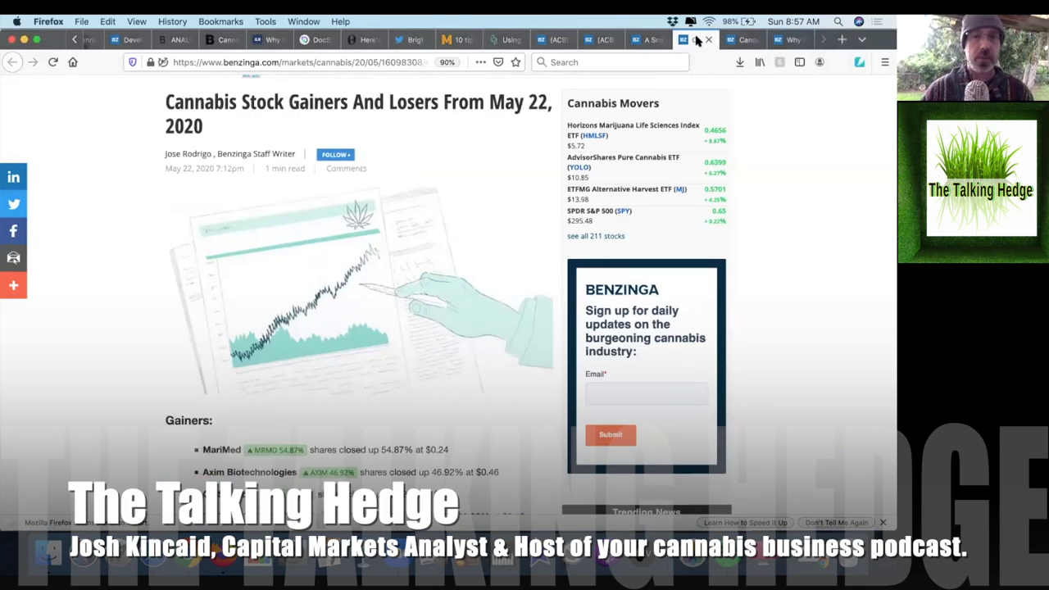
scroll(down, 3)
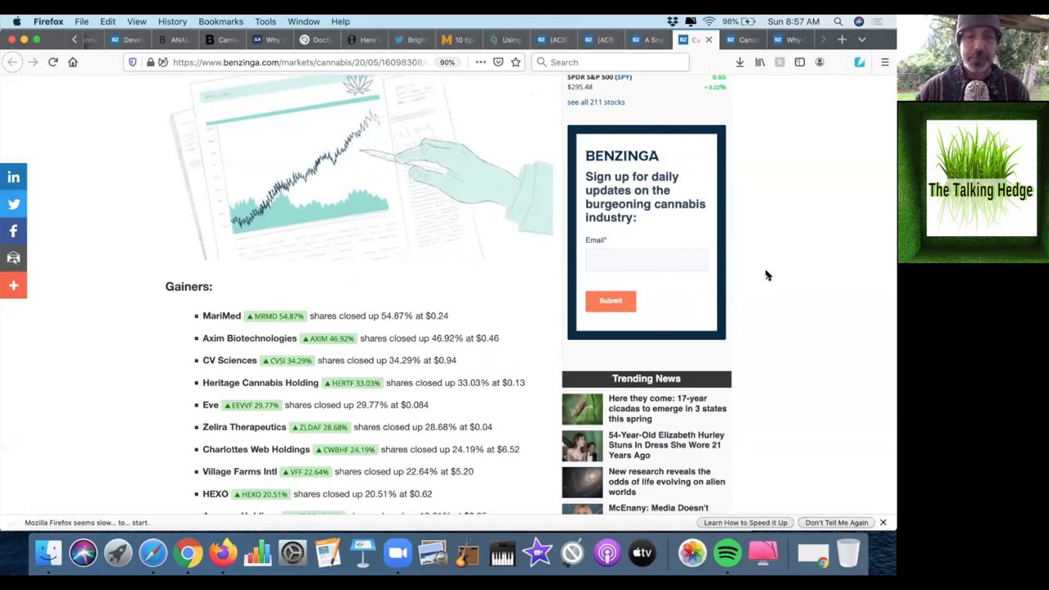
scroll(down, 3)
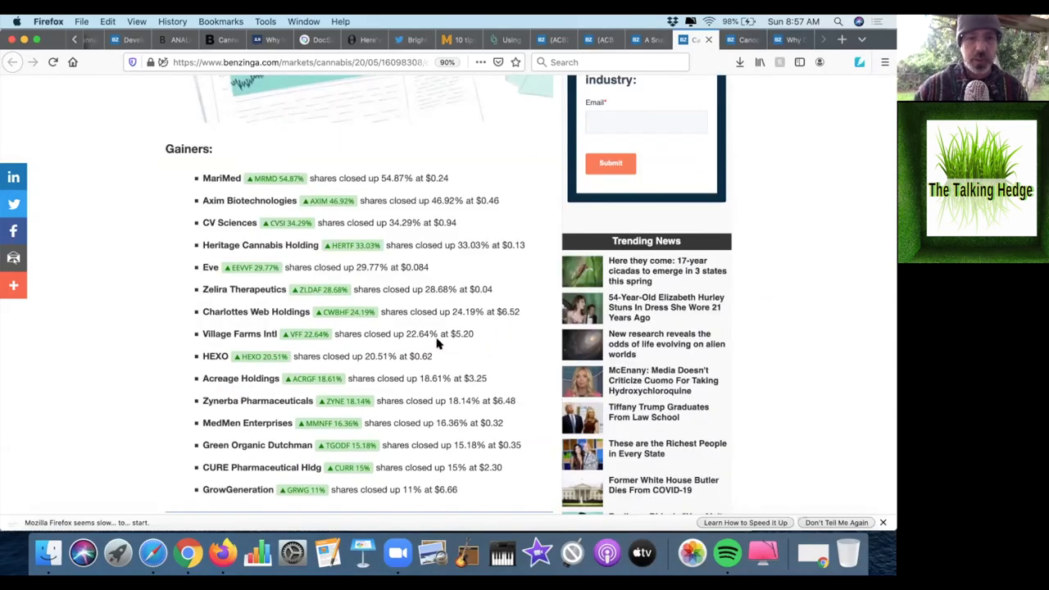
mouse_move(429, 381)
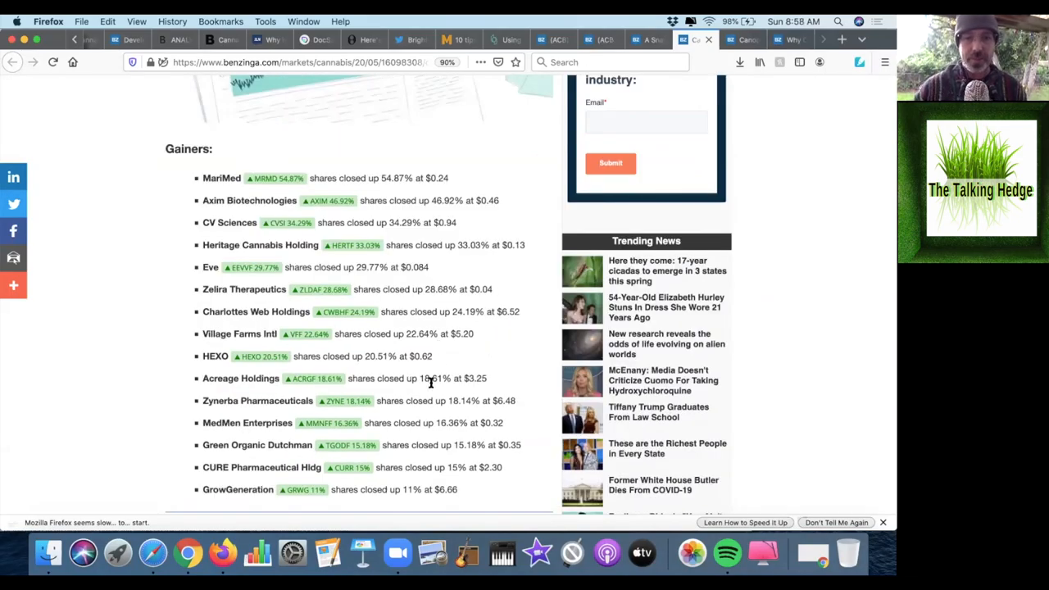
scroll(down, 3)
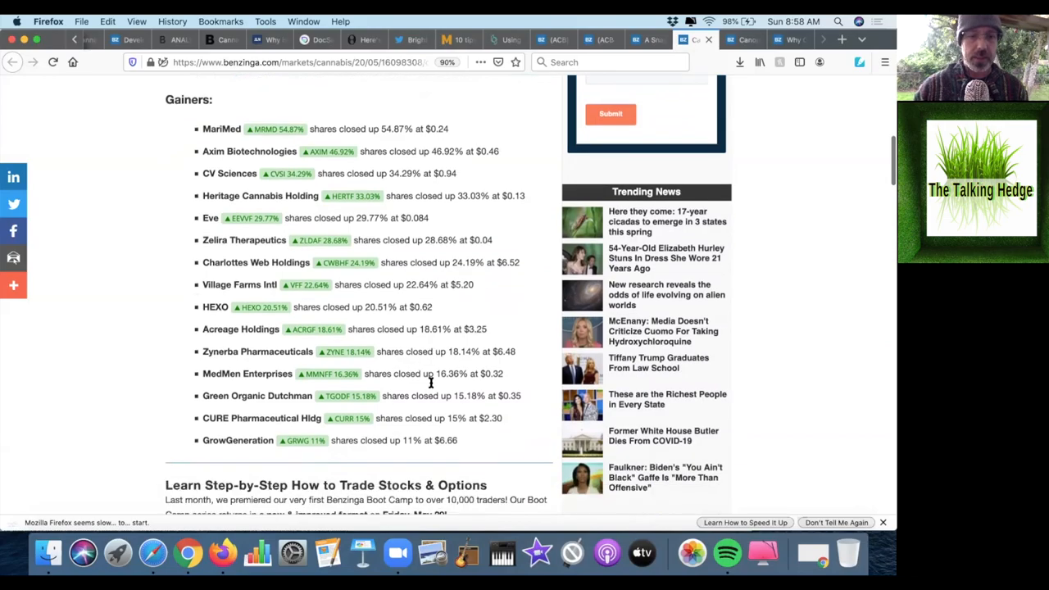
scroll(down, 3)
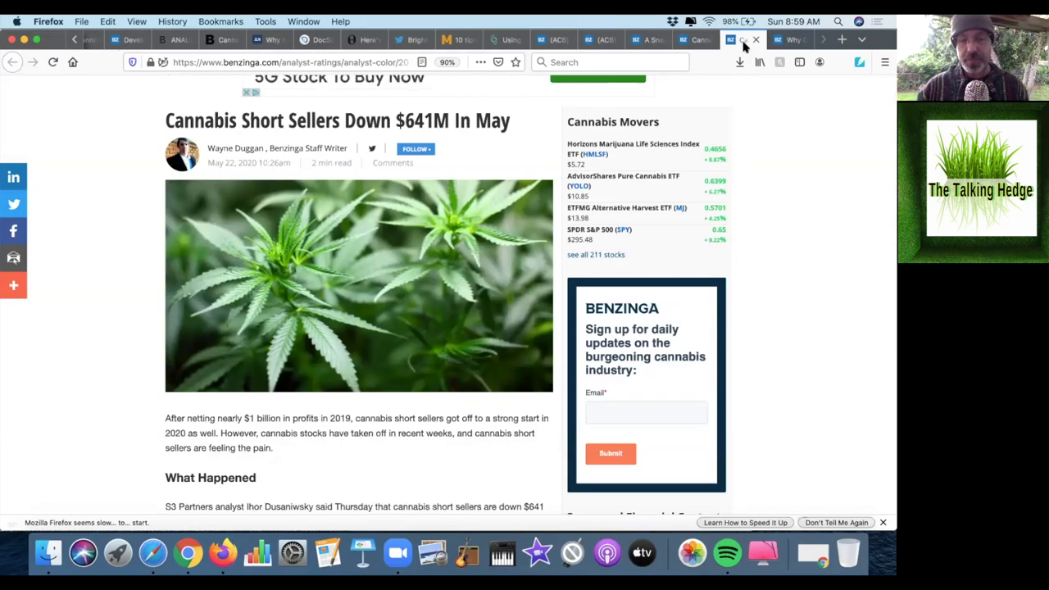
mouse_move(549, 100)
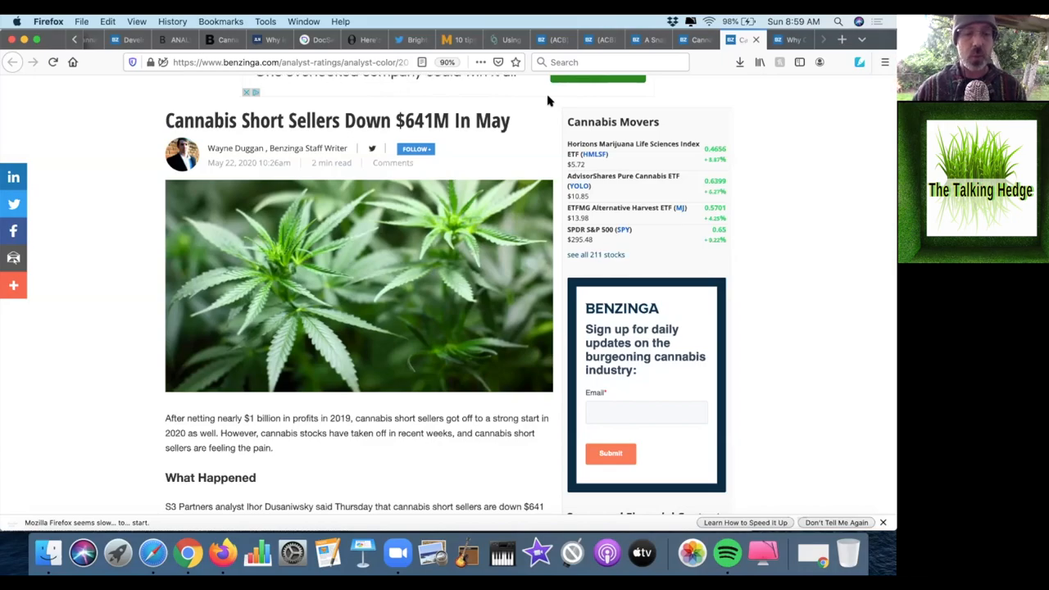
Step: Scroll the short sellers article through its What Happened section to the conference promotion
scroll(down, 3)
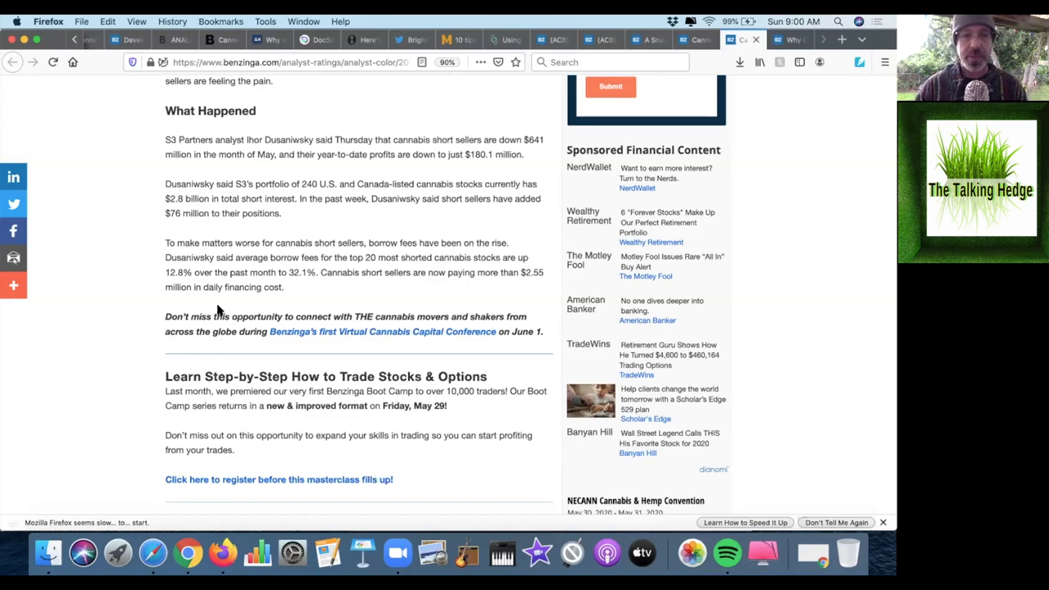
scroll(down, 3)
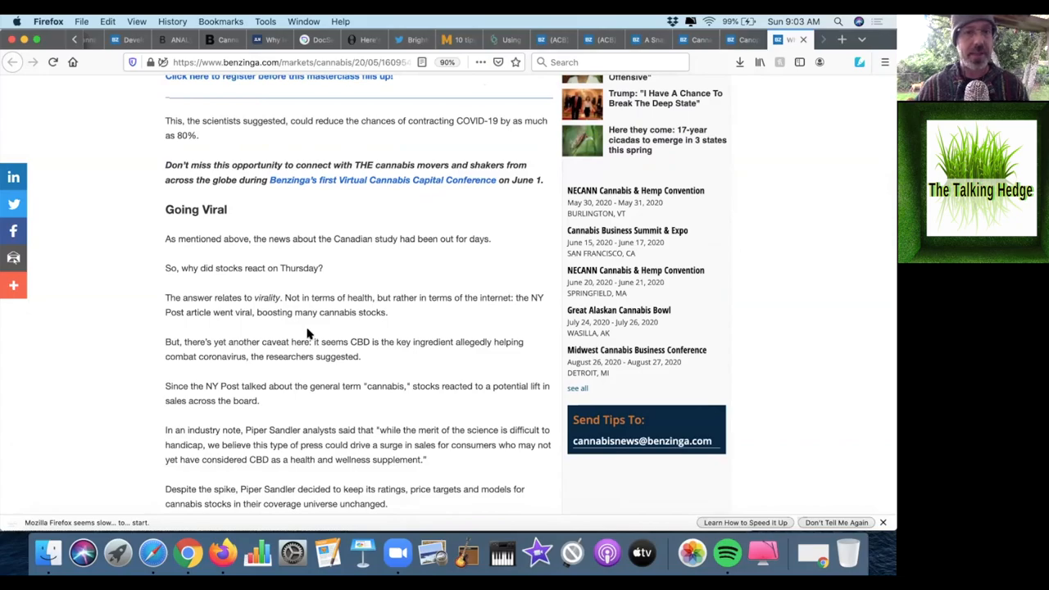
Step: Scroll the CBD rally article past Going Viral to the closing image credit
scroll(down, 3)
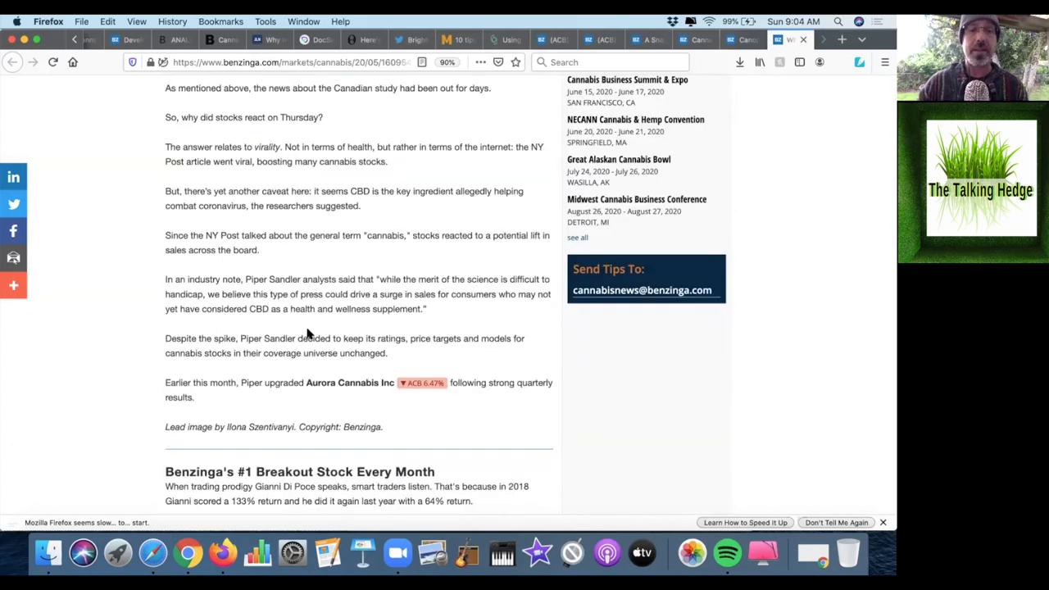